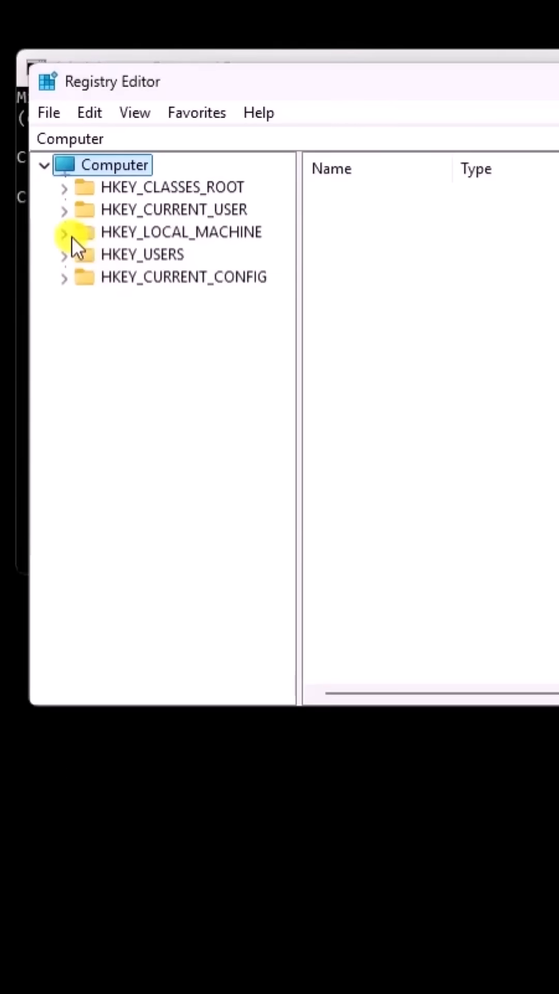
Navigate to HKEY_LOCAL_MACHINE\SYSTEM\Setup so its values (CmdLine oobe\windeploy.exe, etc.) are listed.
{"action": "left_click", "coordinate": [63, 231]}
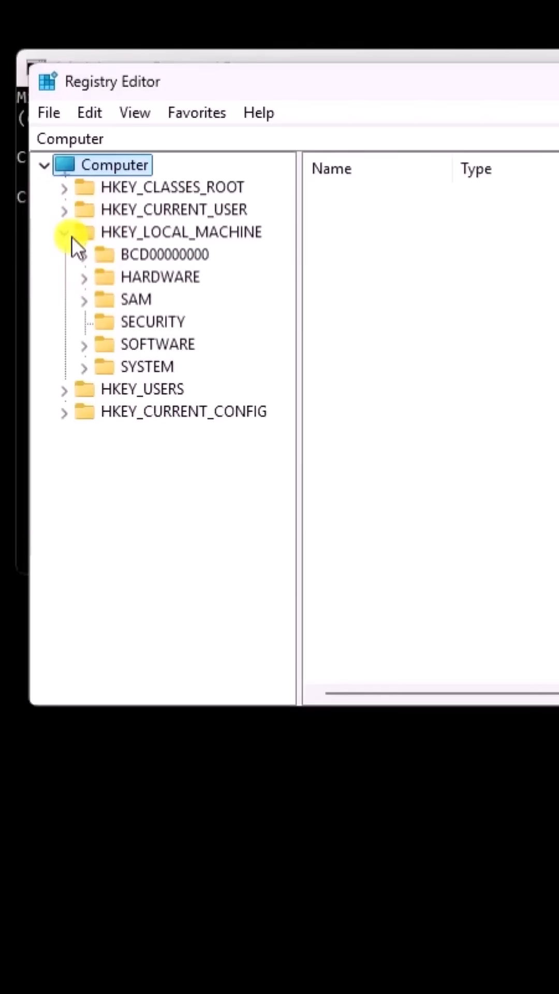
{"action": "left_click", "coordinate": [83, 366]}
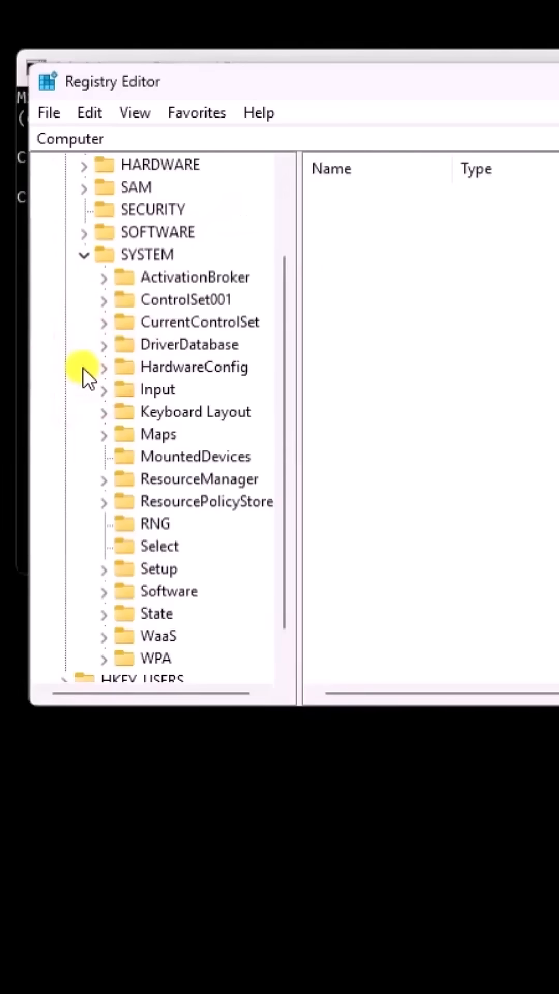
{"action": "left_click", "coordinate": [159, 569]}
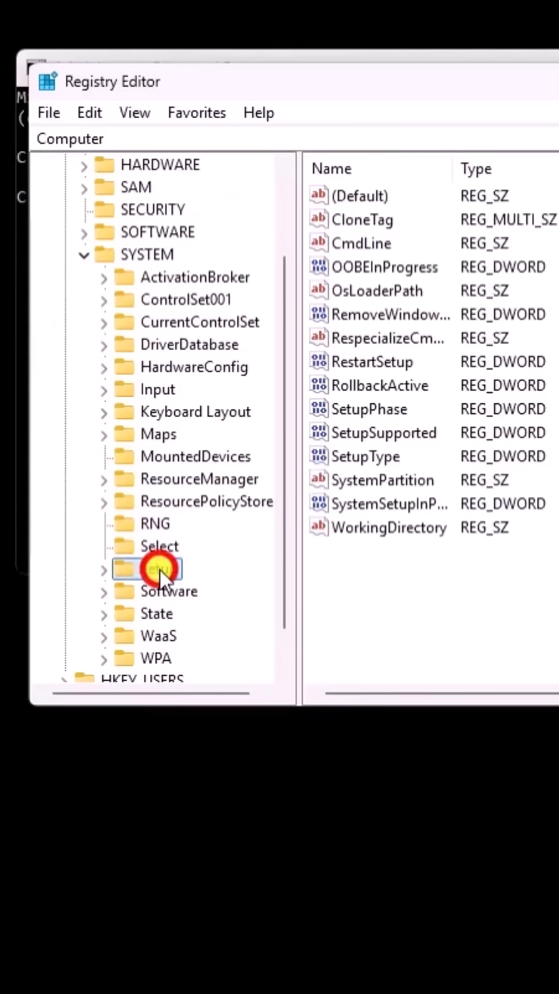
{"action": "left_click", "coordinate": [156, 568]}
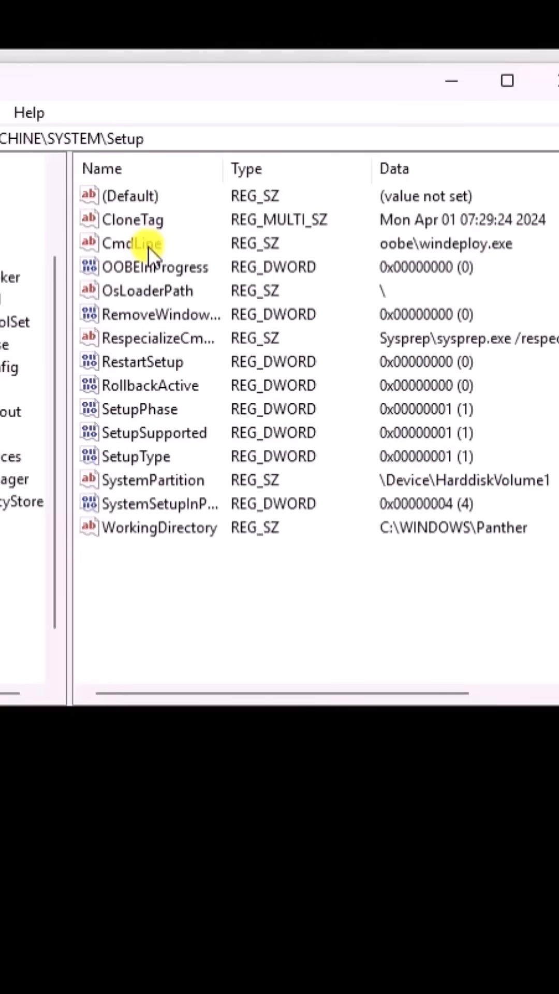
Empty the CmdLine value's data, removing oobe\windeploy.exe.
{"action": "double_click", "coordinate": [150, 243]}
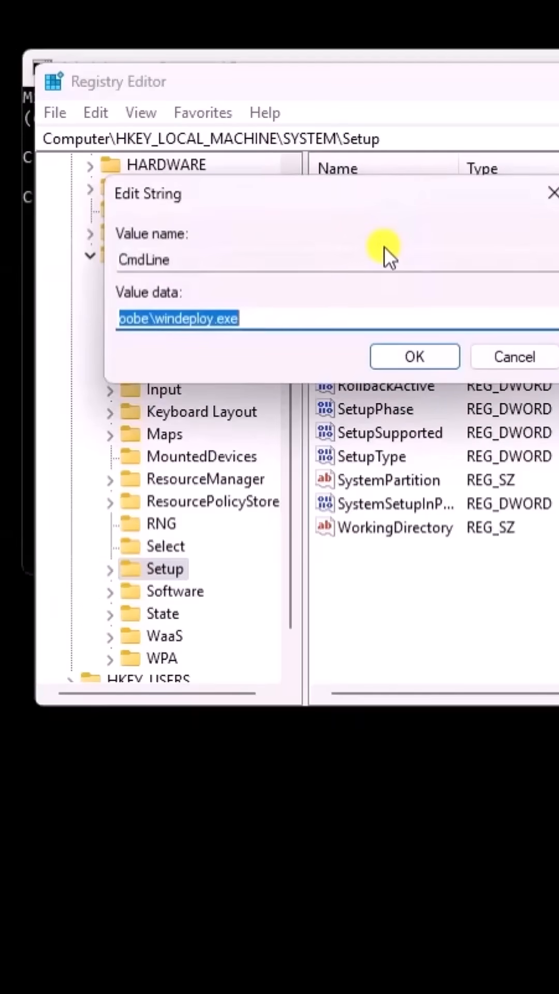
{"action": "key", "text": "Delete"}
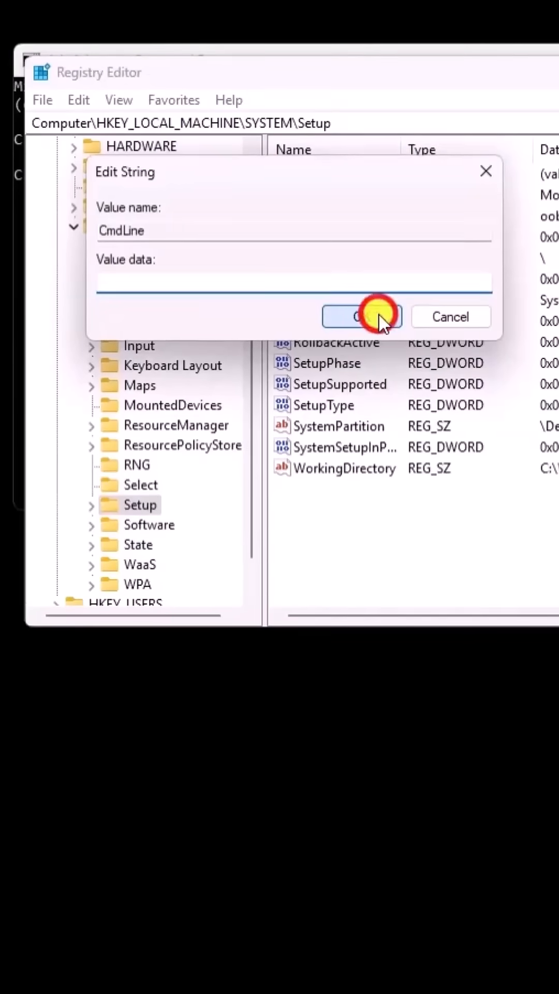
{"action": "left_click", "coordinate": [362, 317]}
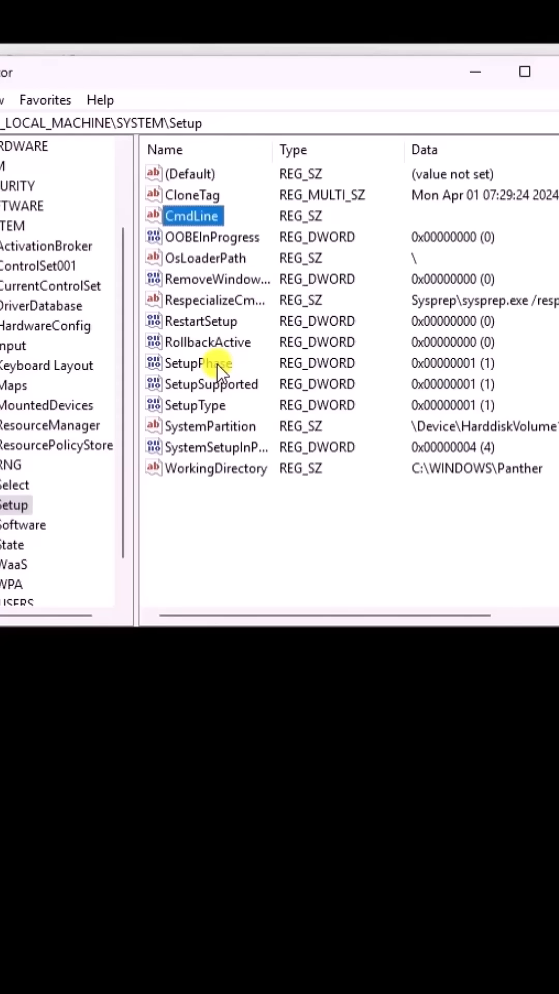
Change SetupPhase to 0 and SetupType to 0 in the Setup key.
{"action": "double_click", "coordinate": [203, 363]}
{"action": "type", "text": "0"}
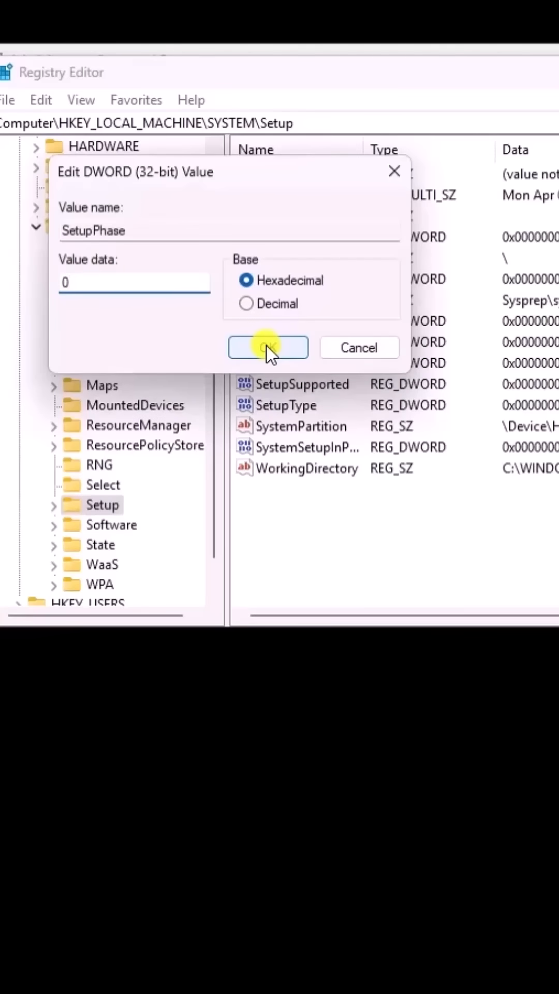
{"action": "left_click", "coordinate": [267, 348]}
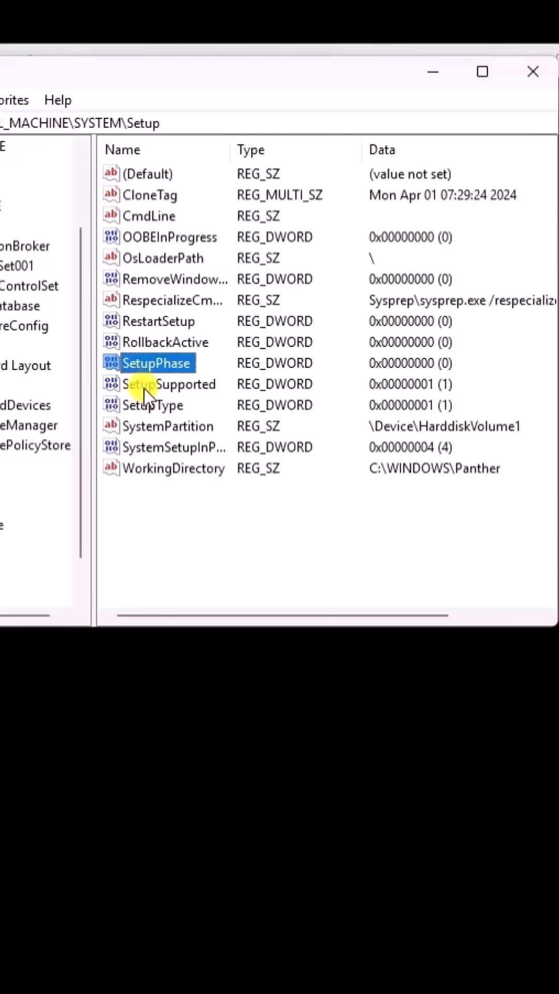
{"action": "double_click", "coordinate": [152, 405]}
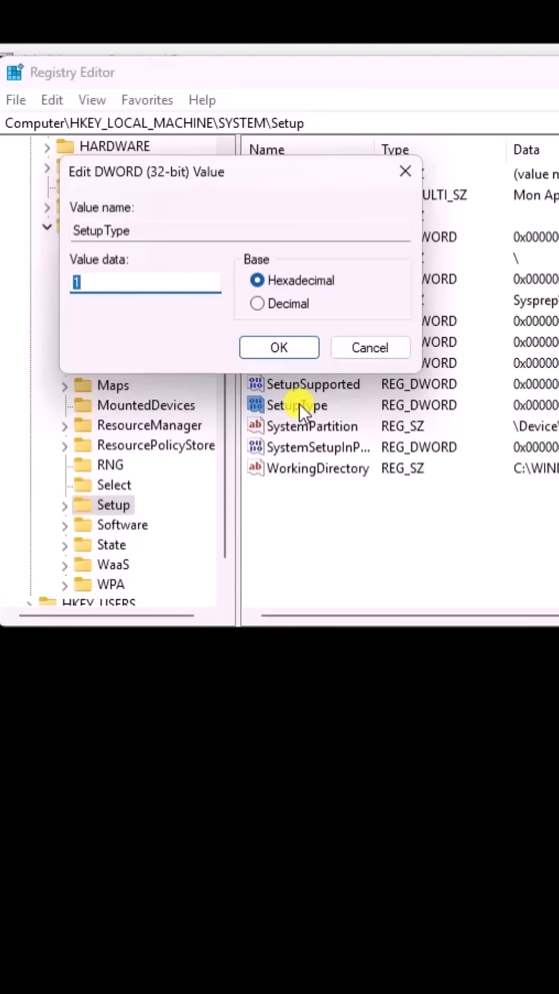
{"action": "type", "text": "0"}
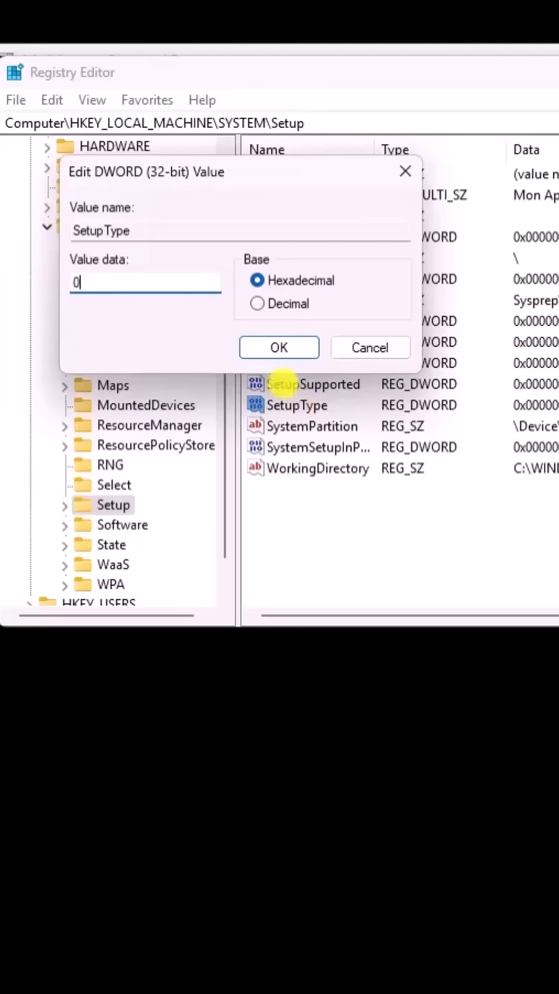
{"action": "left_click", "coordinate": [278, 349]}
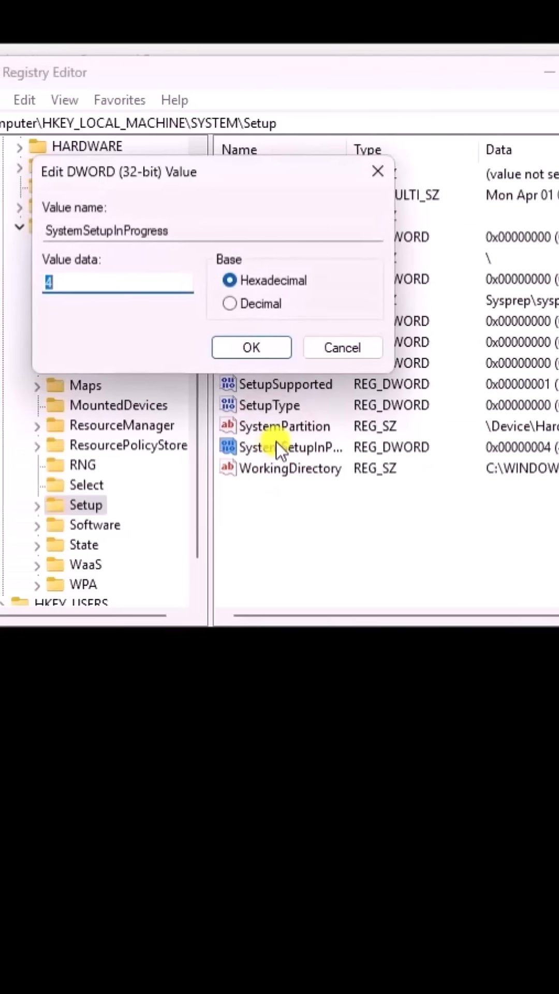
Replace SystemSetupInProgress data 4 with 0 and confirm it.
{"action": "type", "text": "0"}
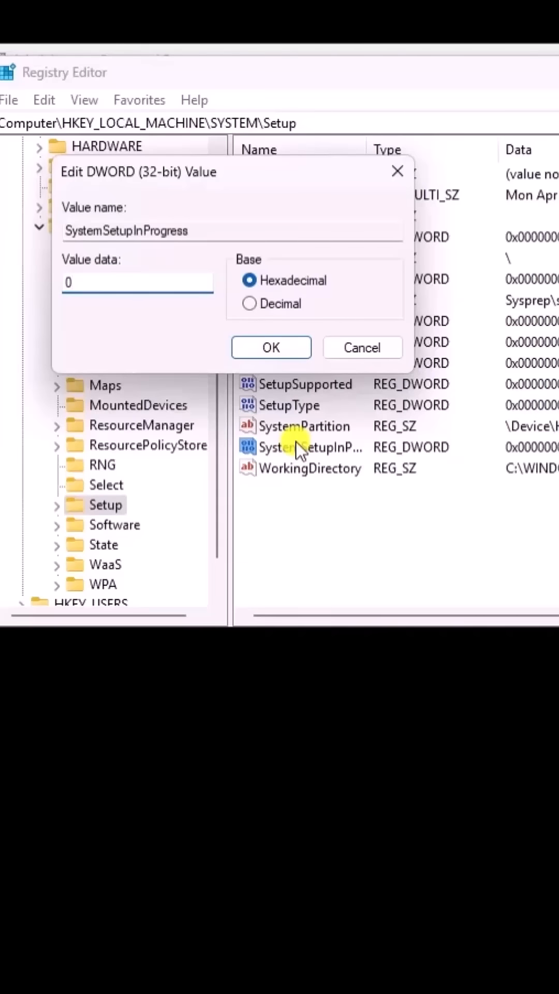
{"action": "left_click", "coordinate": [270, 348]}
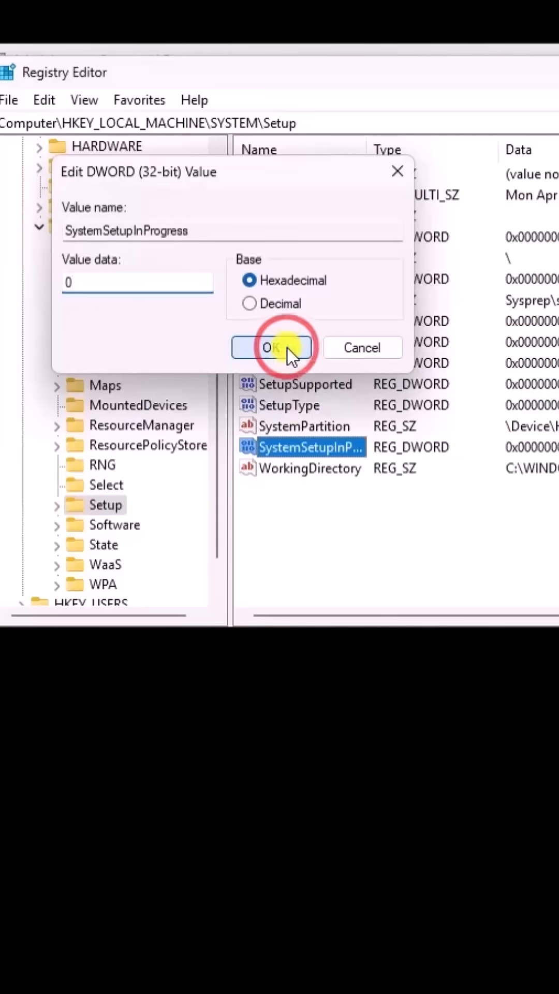
{"action": "left_click", "coordinate": [272, 348]}
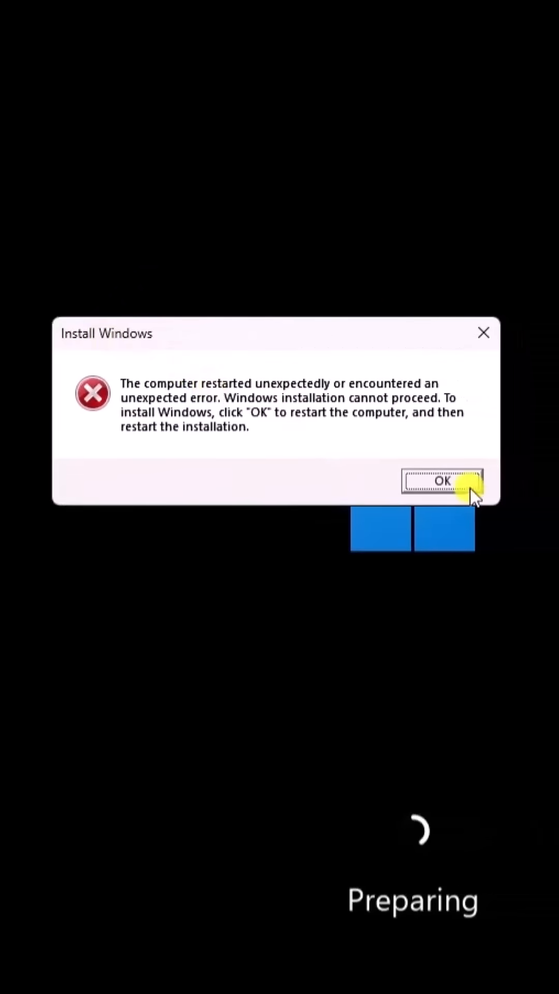
Accept the Install Windows unexpected-restart error so the computer restarts and setup resumes.
{"action": "left_click", "coordinate": [442, 482]}
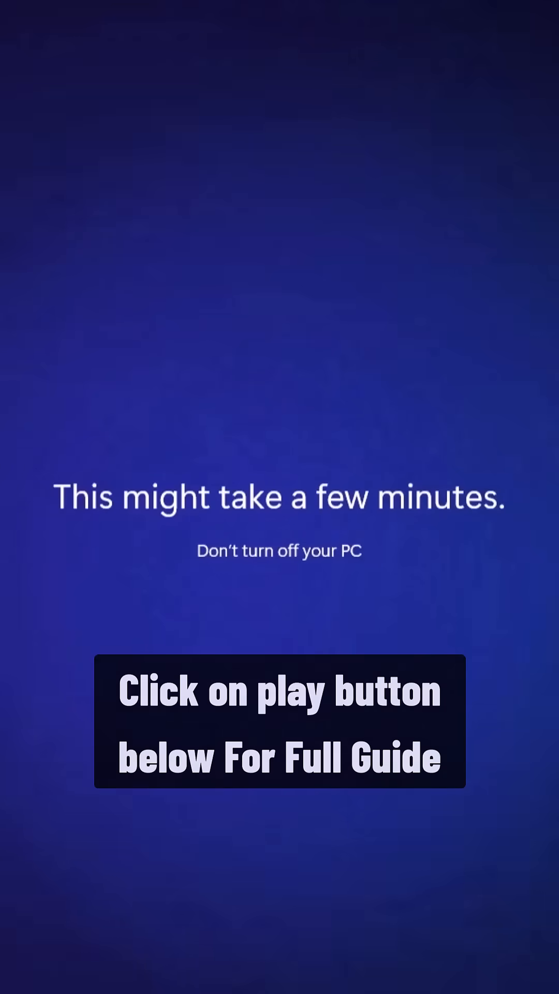